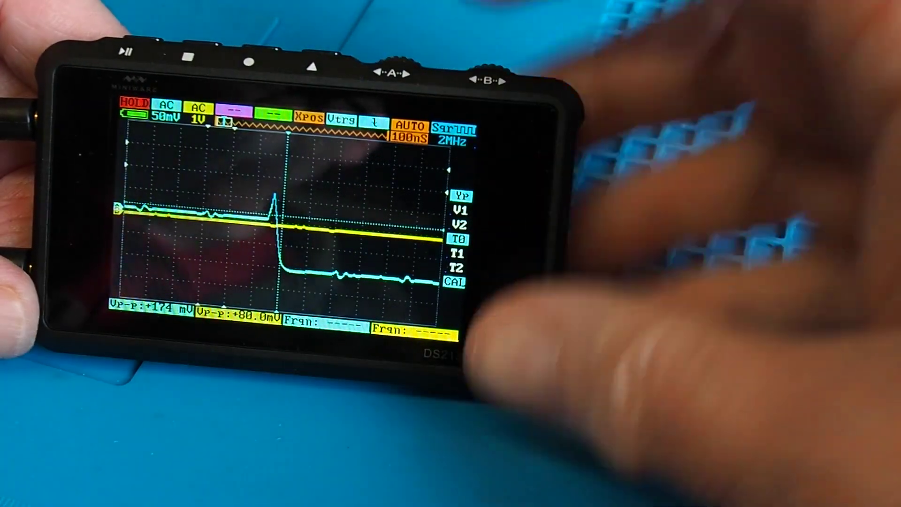
left_click(124, 50)
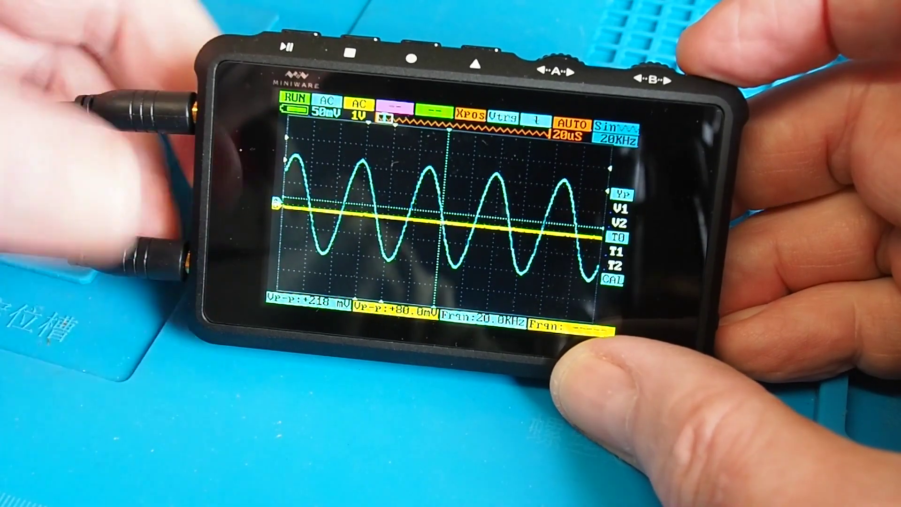
left_click(293, 45)
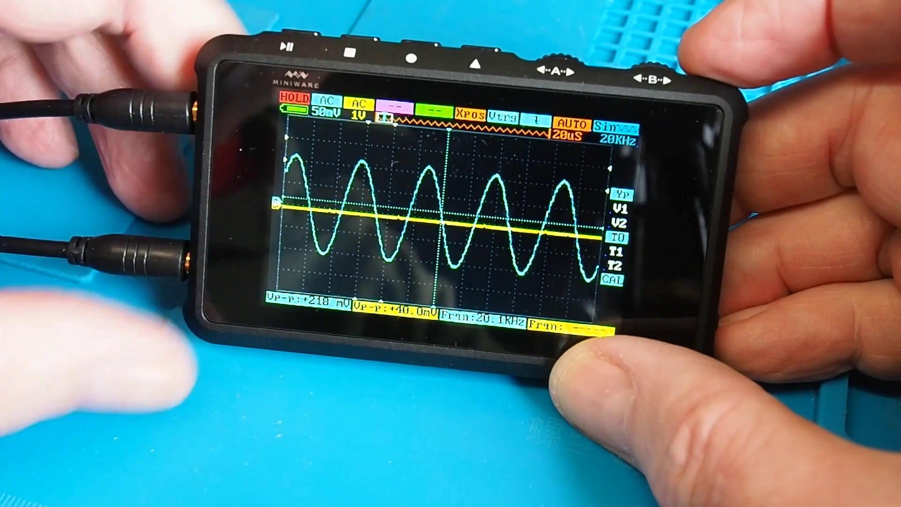
left_click(285, 47)
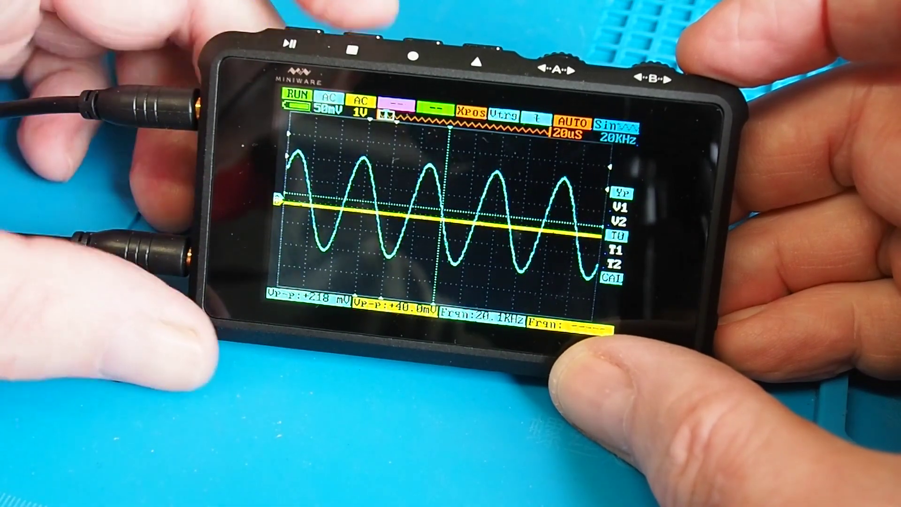